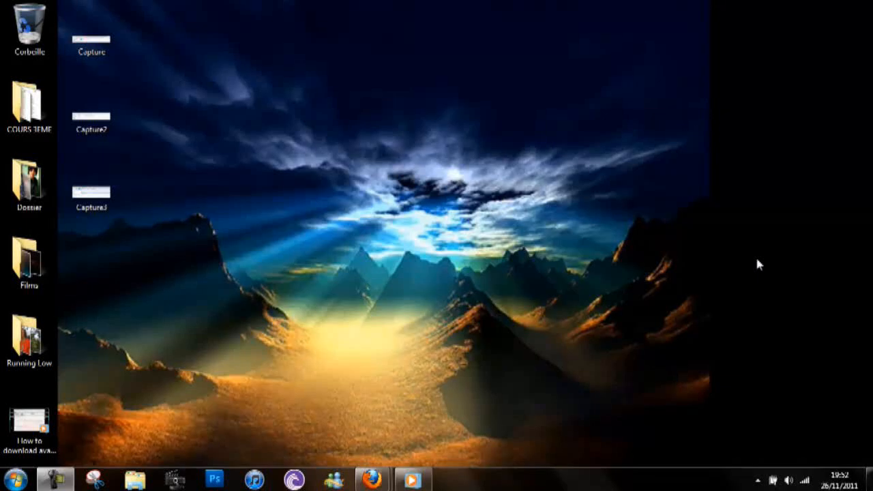
mouse_move(372, 190)
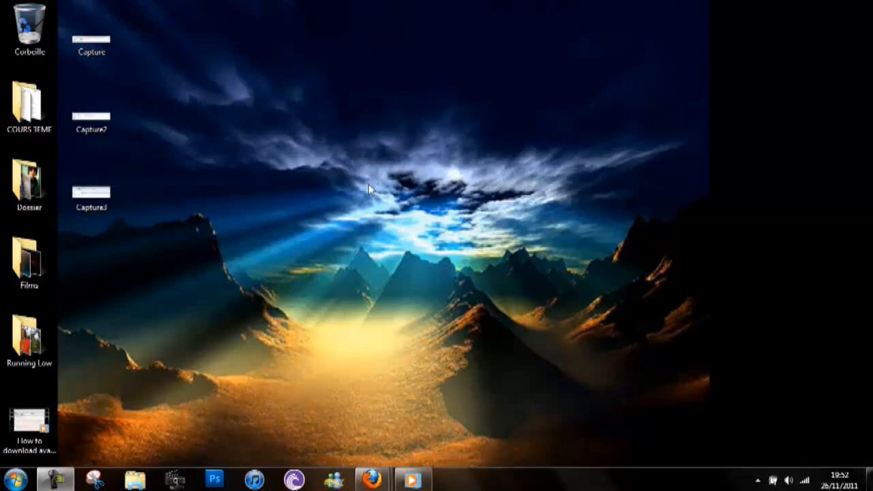
mouse_move(55, 434)
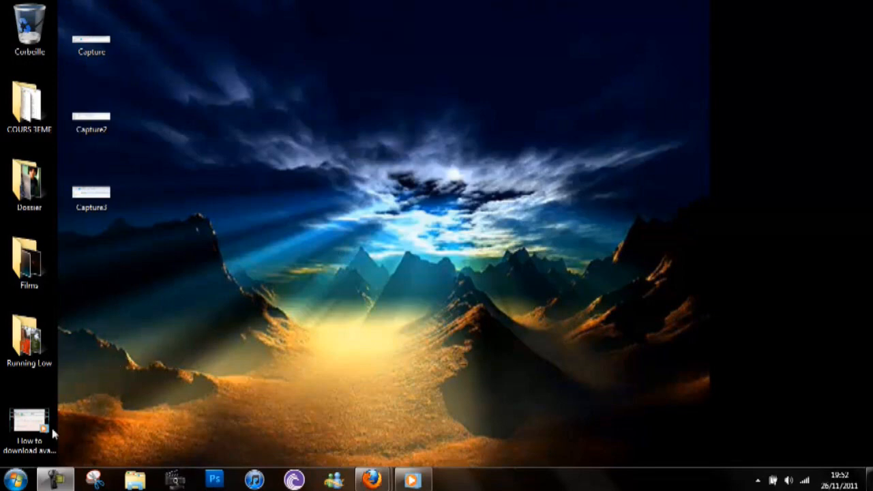
mouse_move(246, 196)
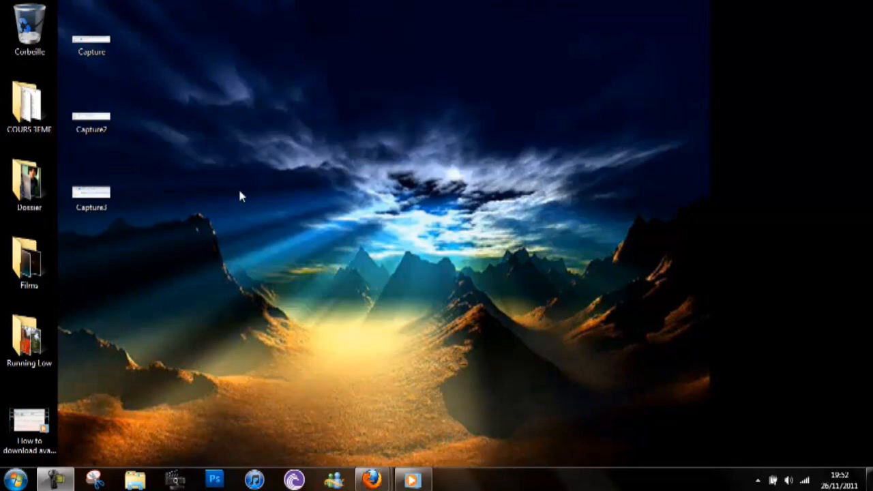
mouse_move(220, 282)
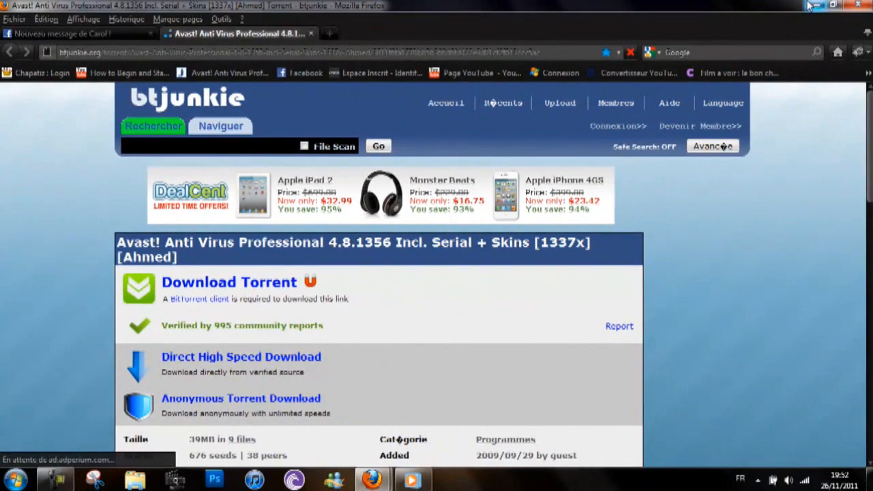
- Download the Avast! Anti Virus Professional 4.8.1356 torrent from the btjunkie page
click(832, 6)
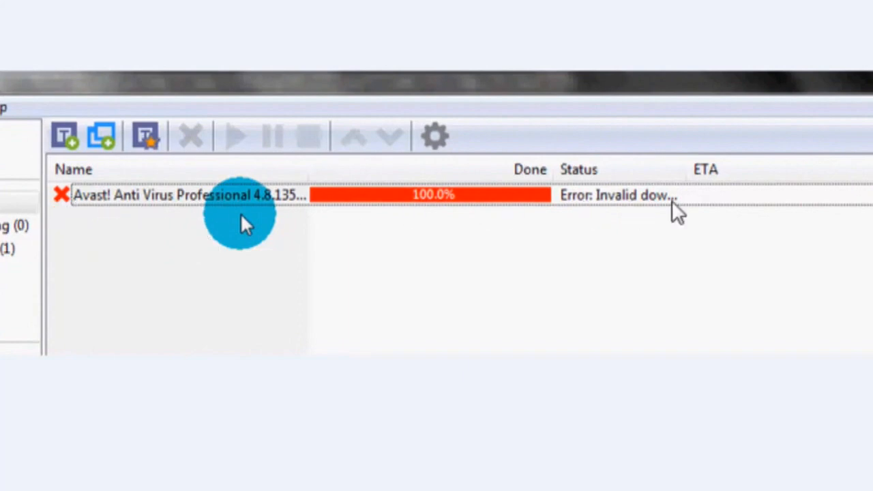
mouse_move(410, 215)
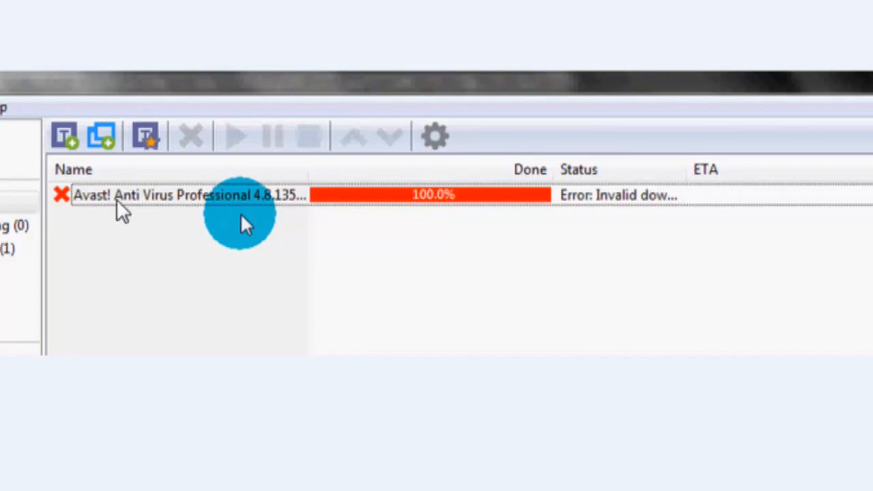
mouse_move(437, 208)
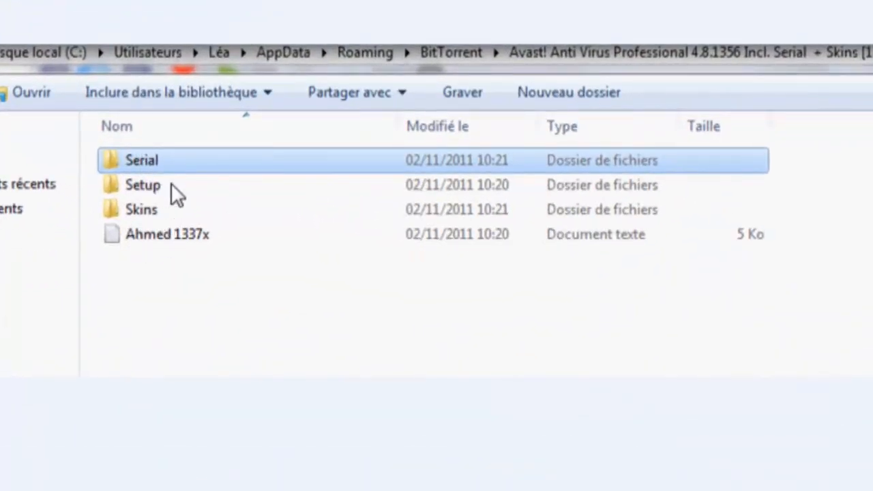
- Enter the Setup folder holding the setupengpro application
double_click(142, 185)
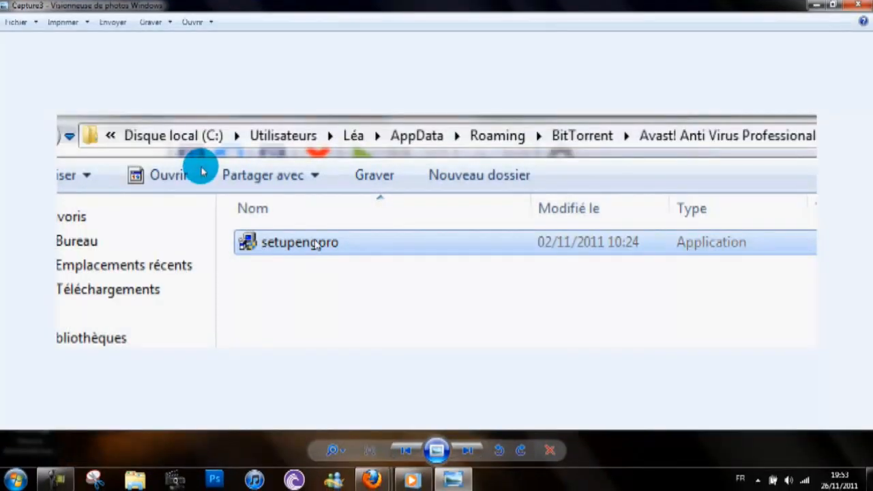
mouse_move(319, 261)
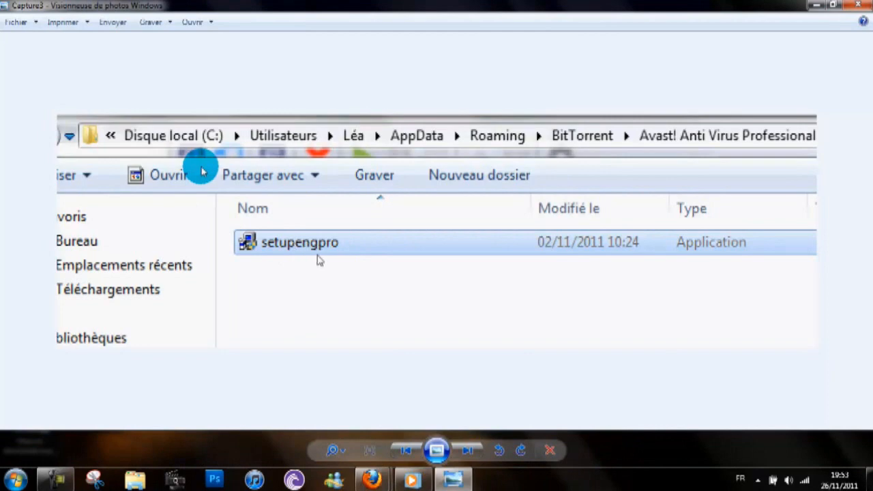
mouse_move(307, 254)
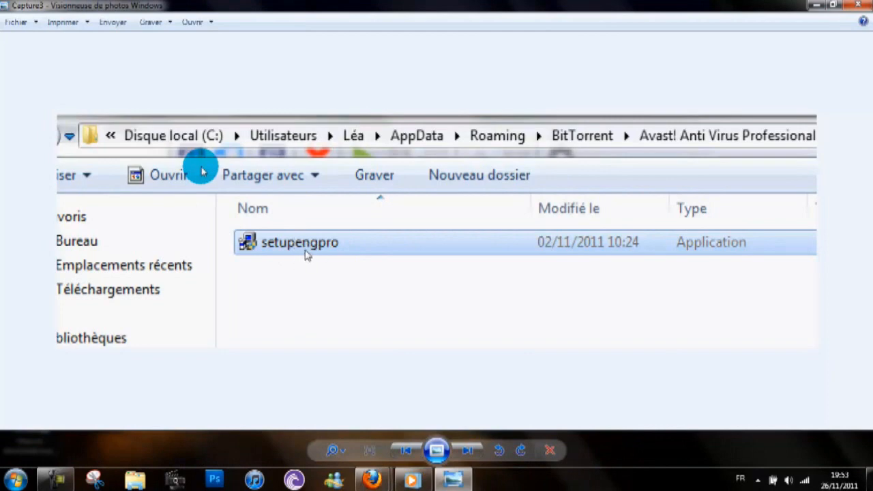
mouse_move(389, 325)
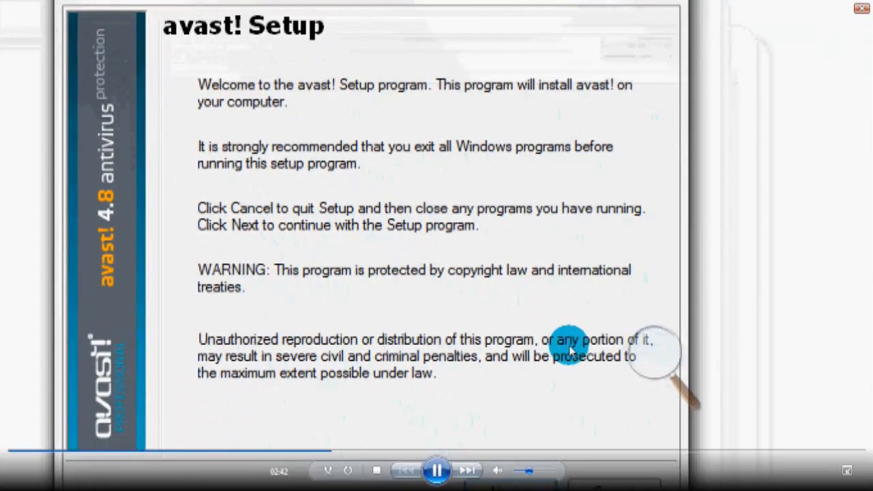
- Advance past welcome and readme, accept the license agreement and proceed with Typical installation
click(510, 449)
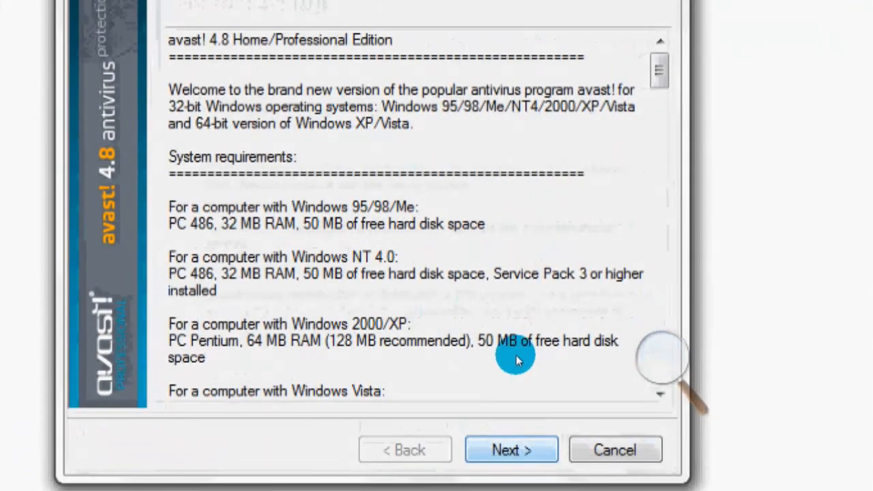
click(510, 450)
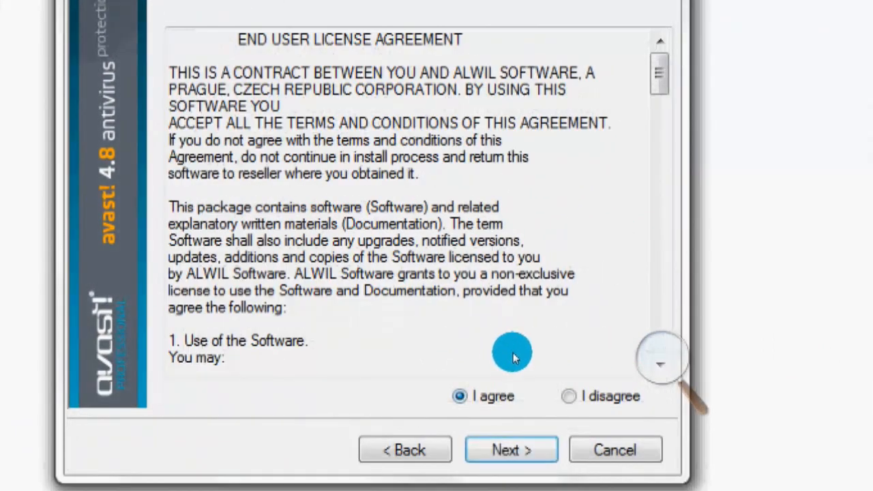
click(511, 450)
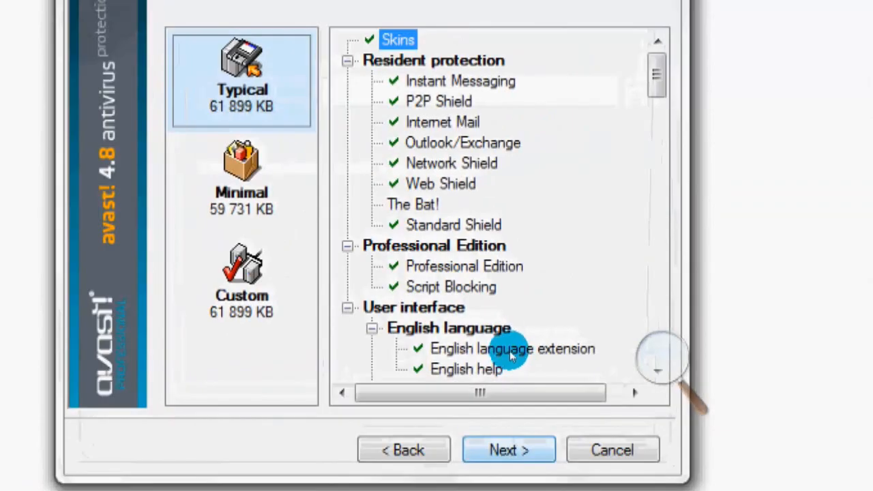
click(509, 450)
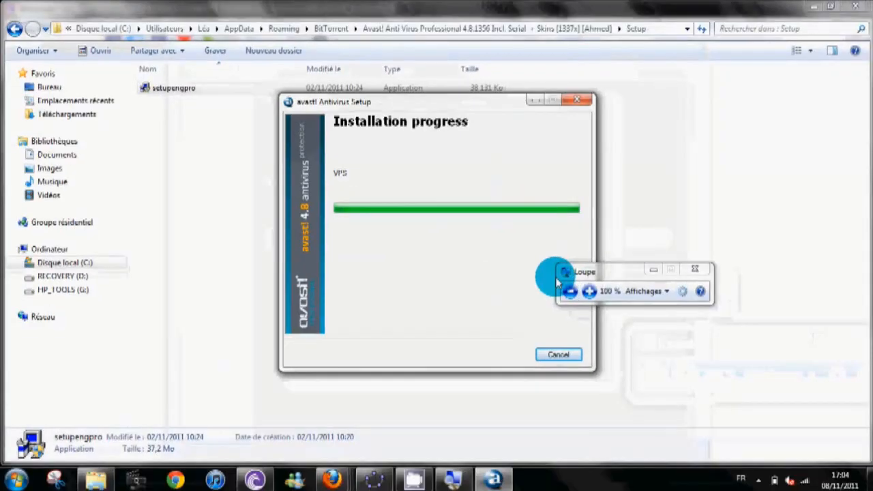
- Let installation complete and finish setup, returning to the Setup folder
drag(559, 272, 675, 169)
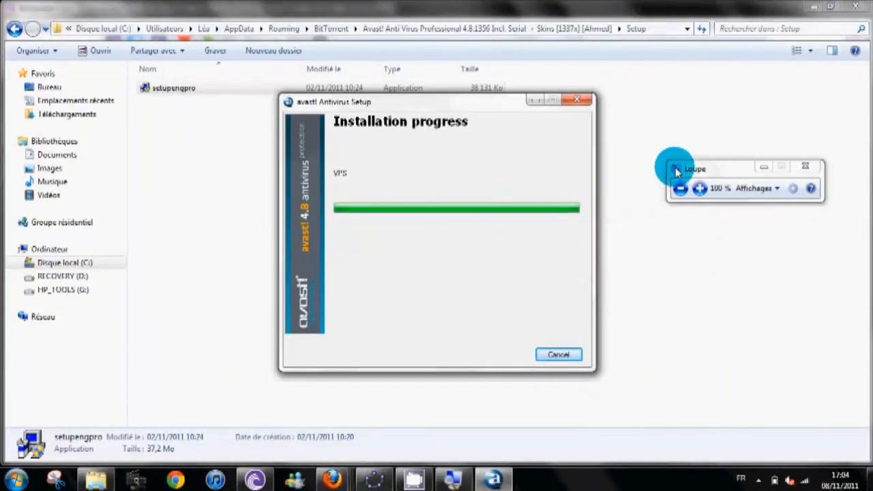
mouse_move(584, 161)
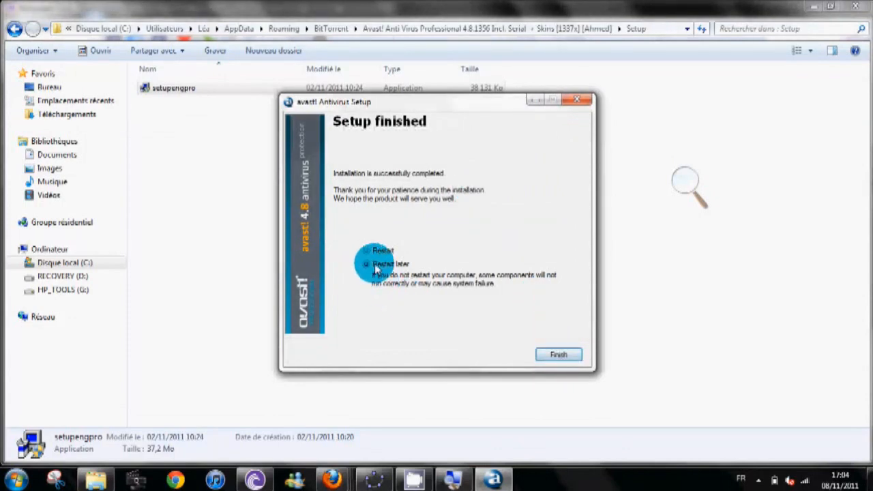
click(558, 355)
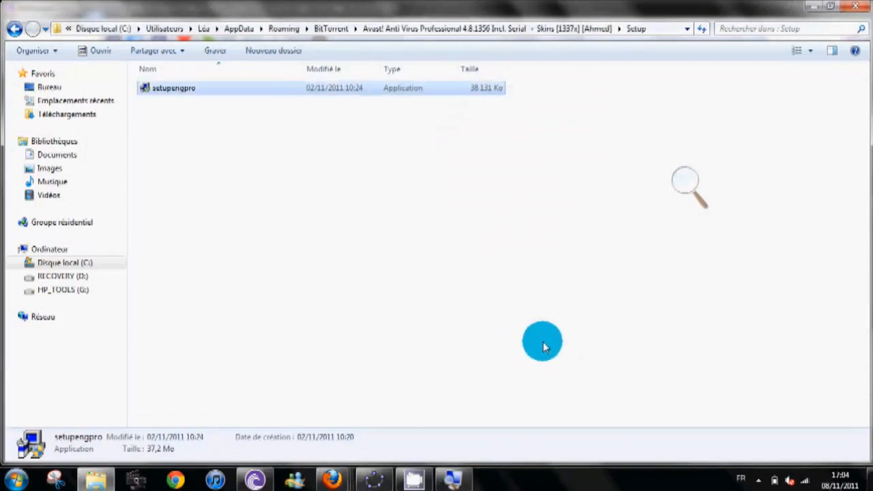
click(254, 480)
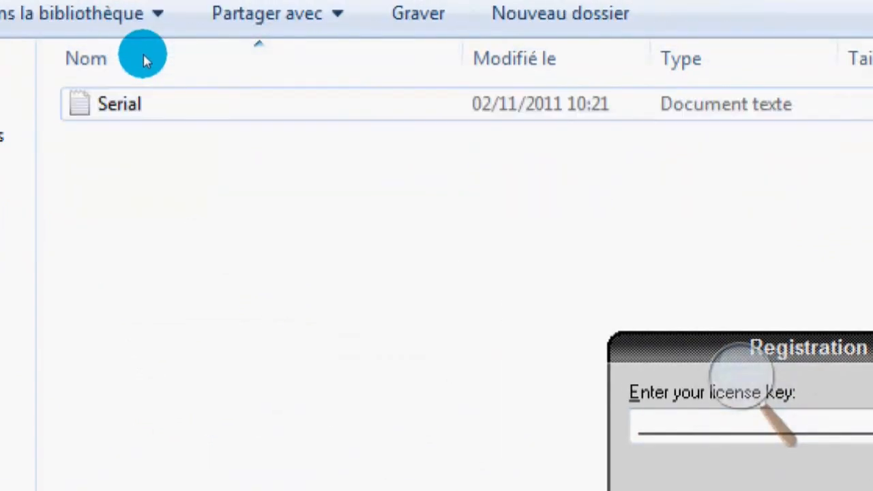
double_click(121, 104)
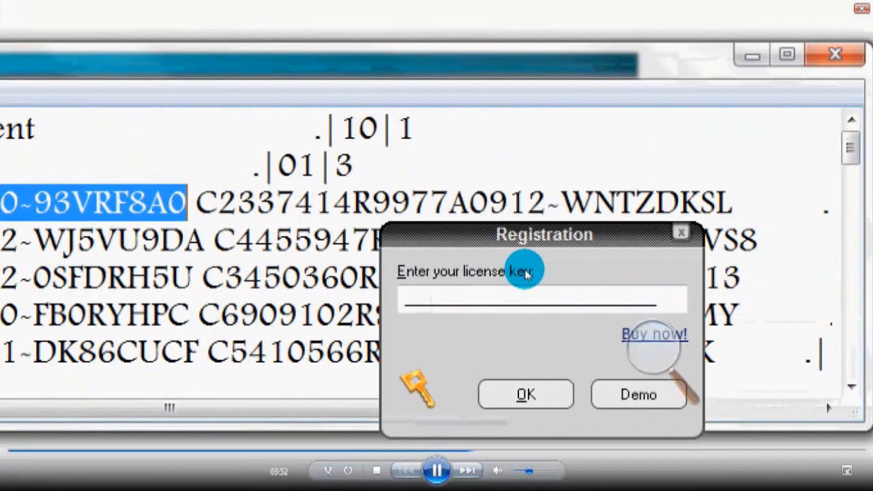
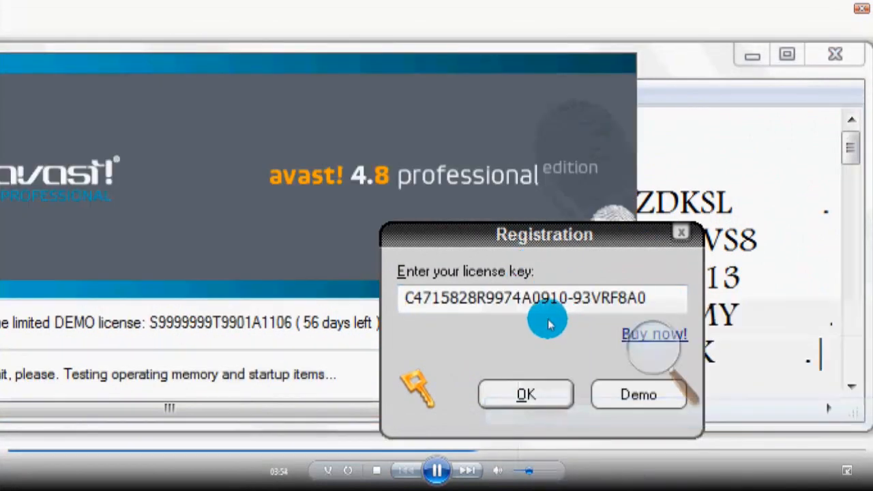
click(527, 394)
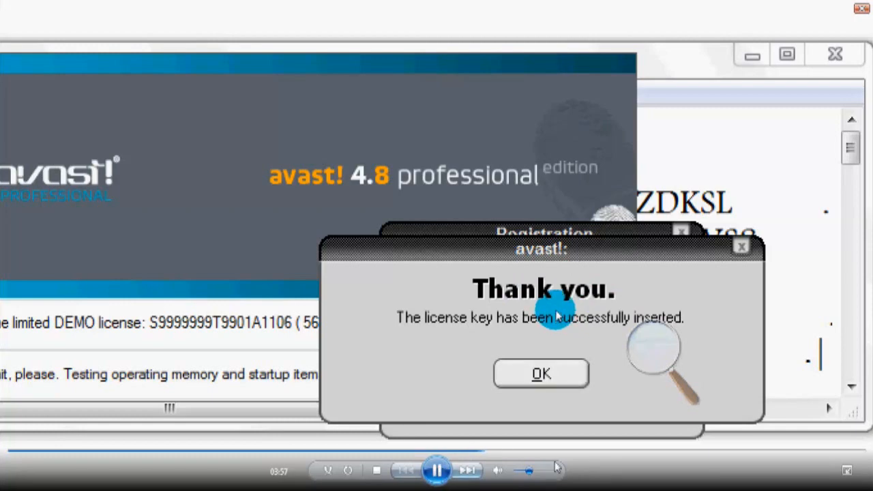
click(540, 374)
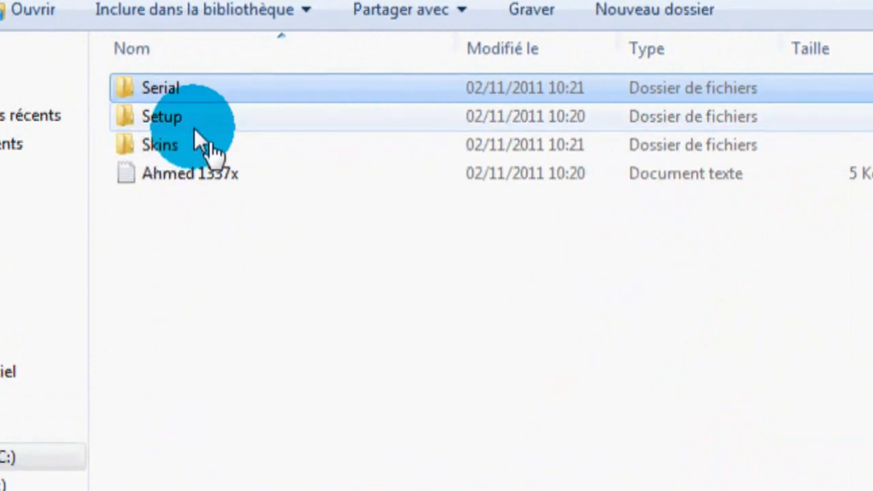
mouse_move(180, 153)
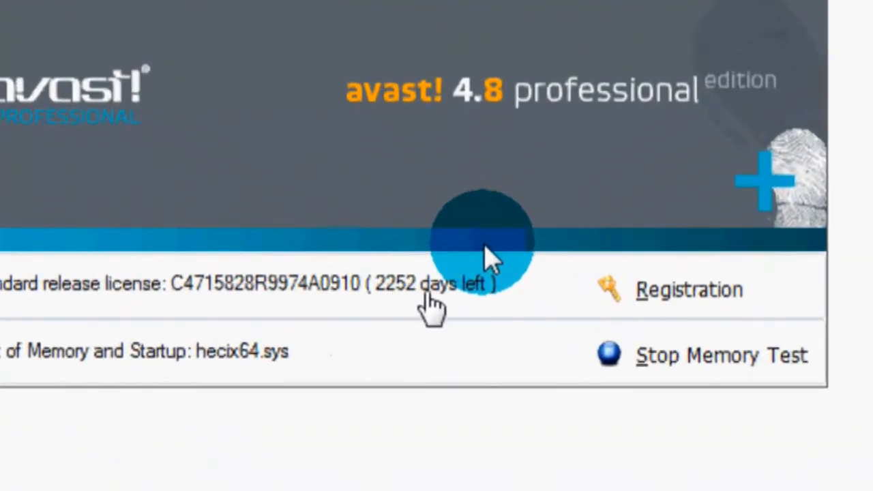
mouse_move(488, 311)
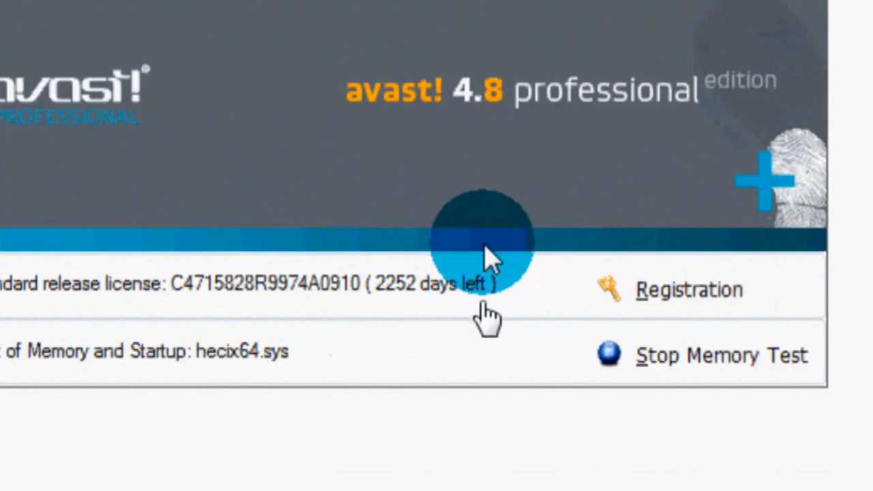
mouse_move(355, 348)
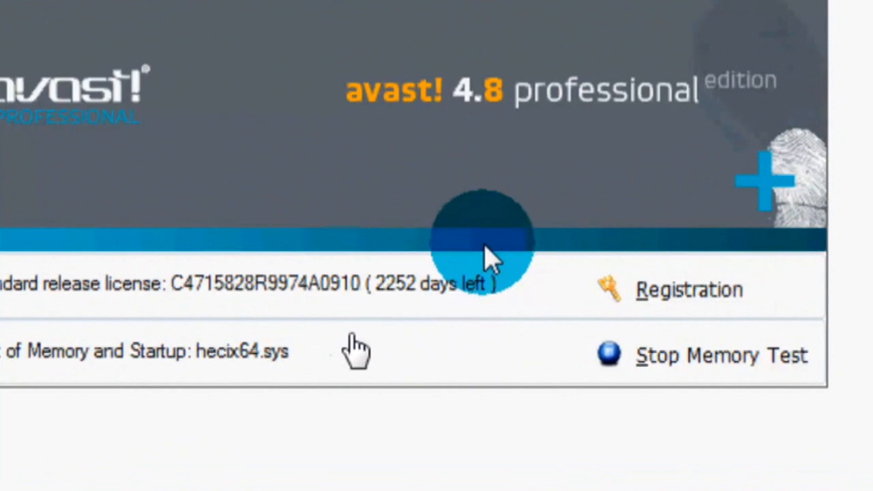
mouse_move(412, 325)
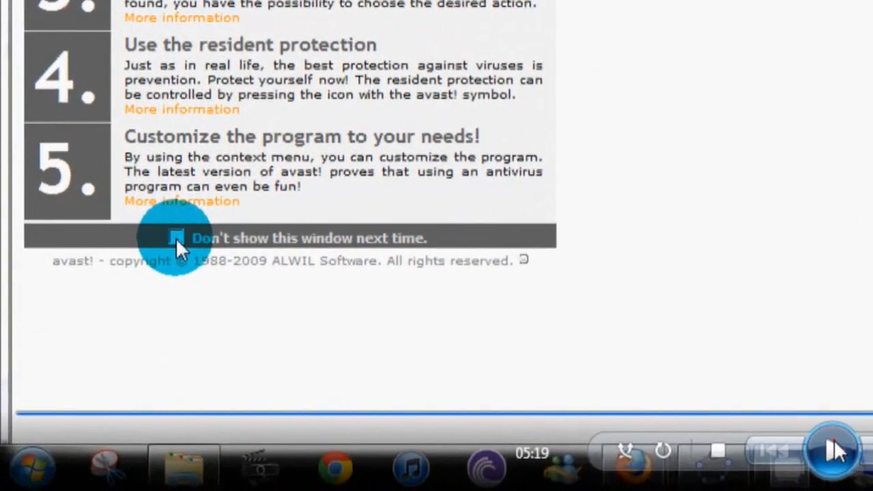
- Stop the welcome window reappearing and bring up the Choose skin list via Select Skin
click(177, 237)
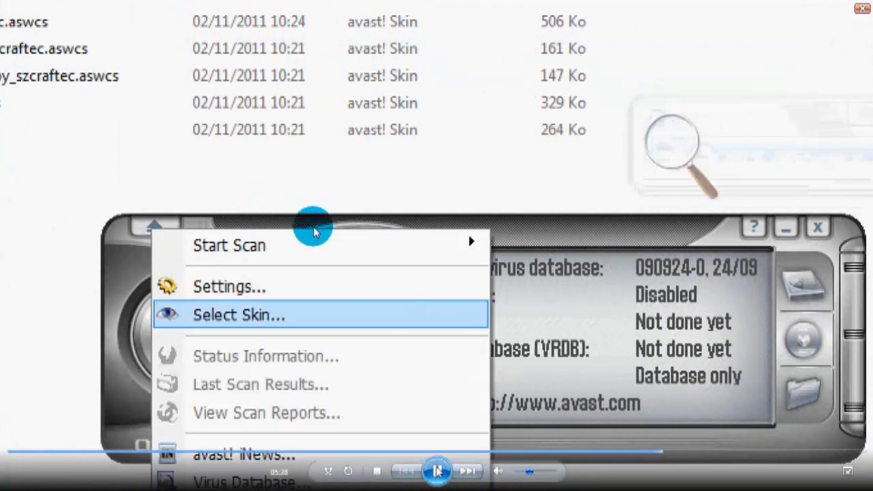
click(239, 313)
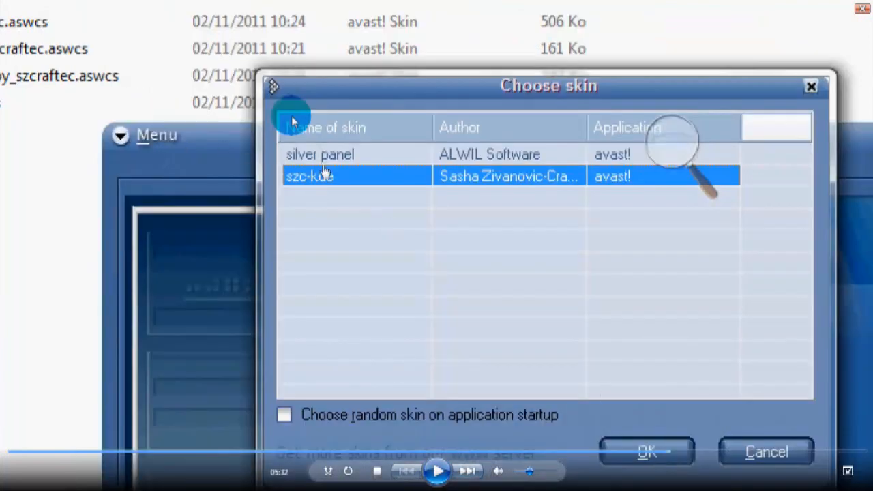
mouse_move(742, 407)
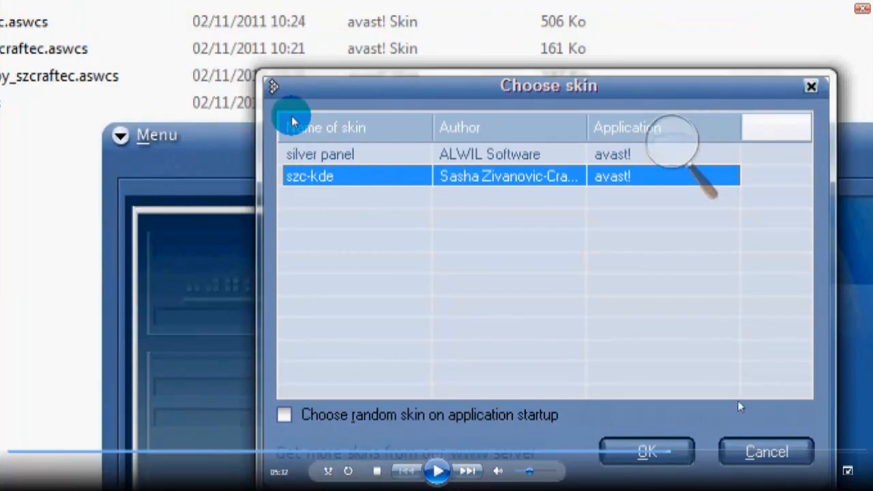